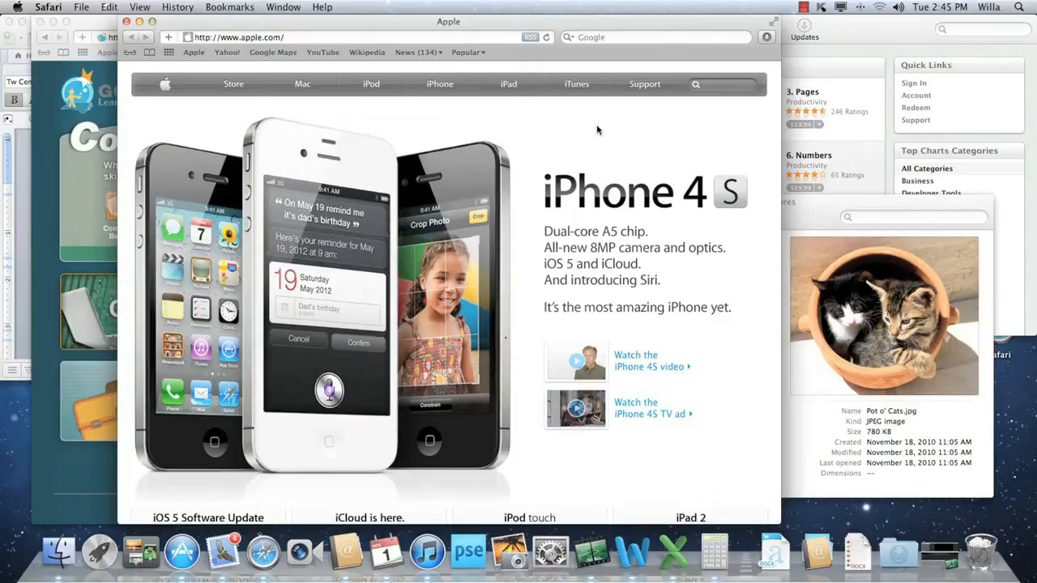
mouse_move(405, 336)
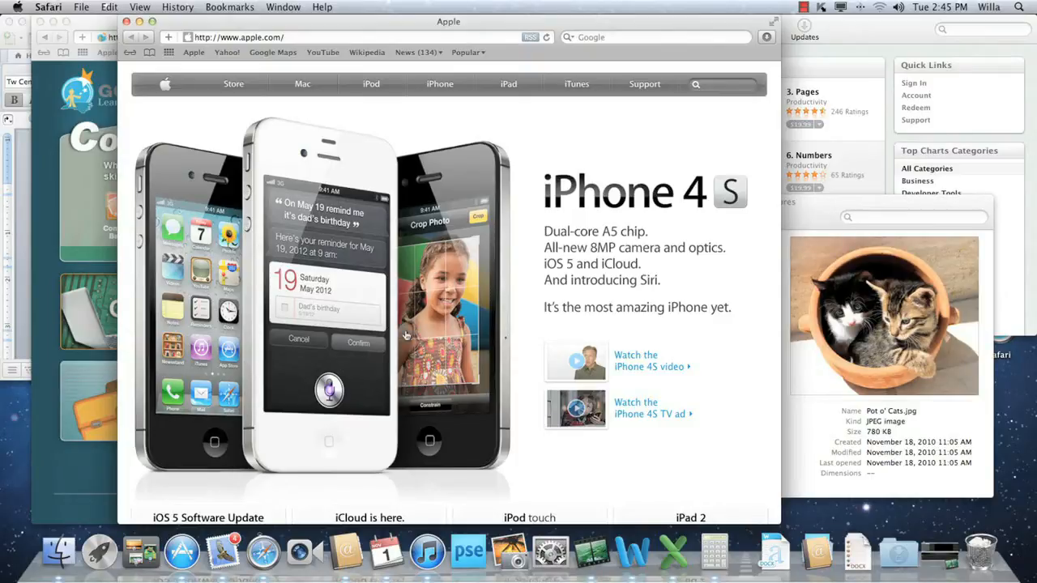
mouse_move(140, 551)
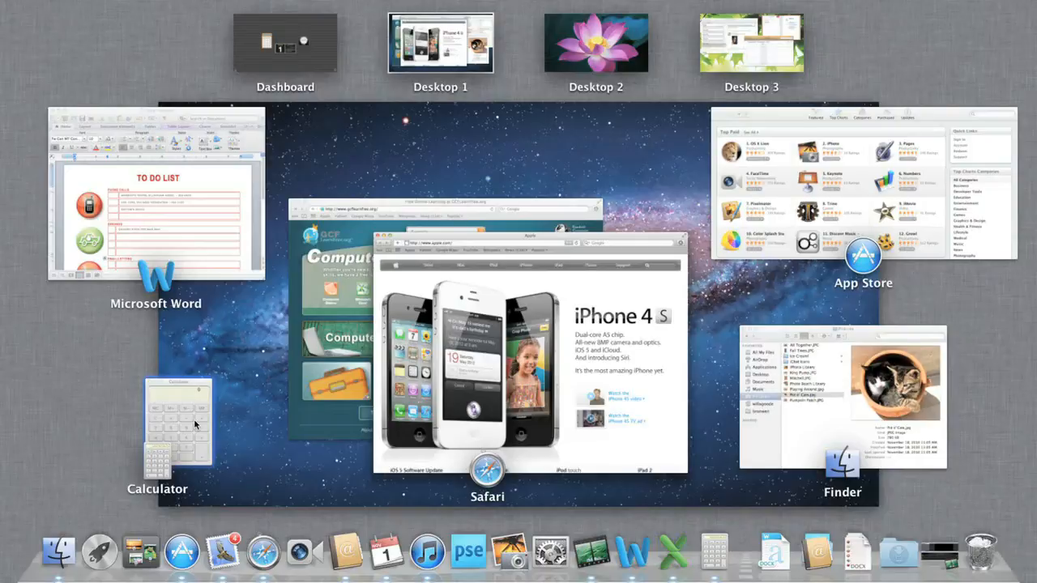
mouse_move(318, 403)
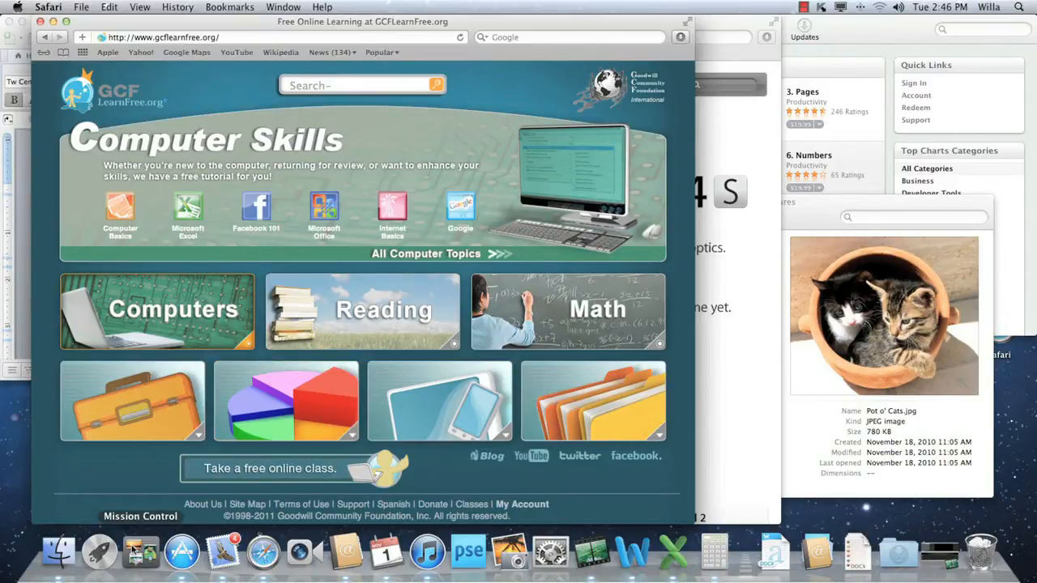
Open Mission Control to bring the GCFLearnFree Safari window in front of the Apple page.
left_click(141, 553)
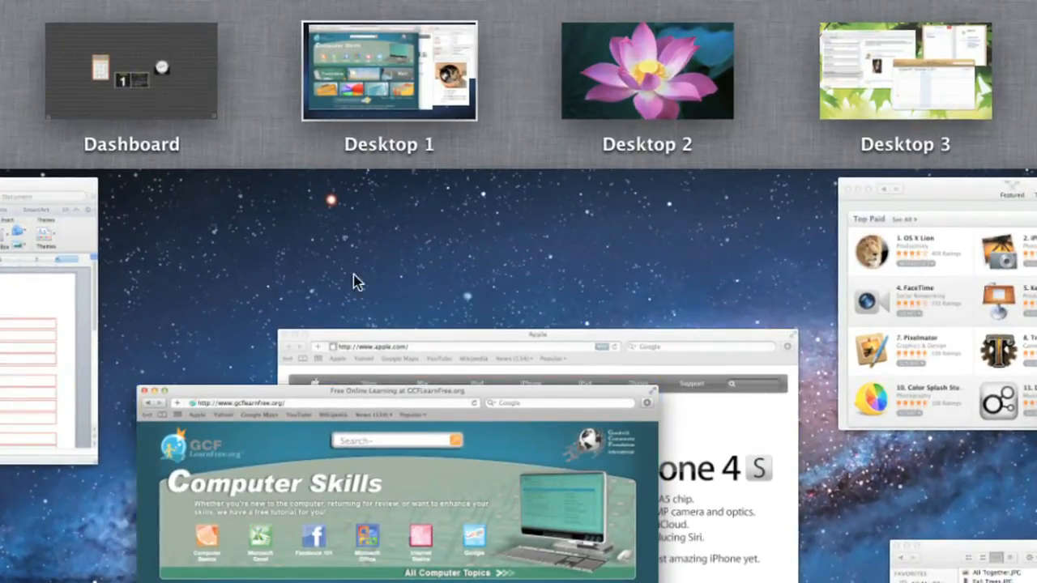
mouse_move(845, 88)
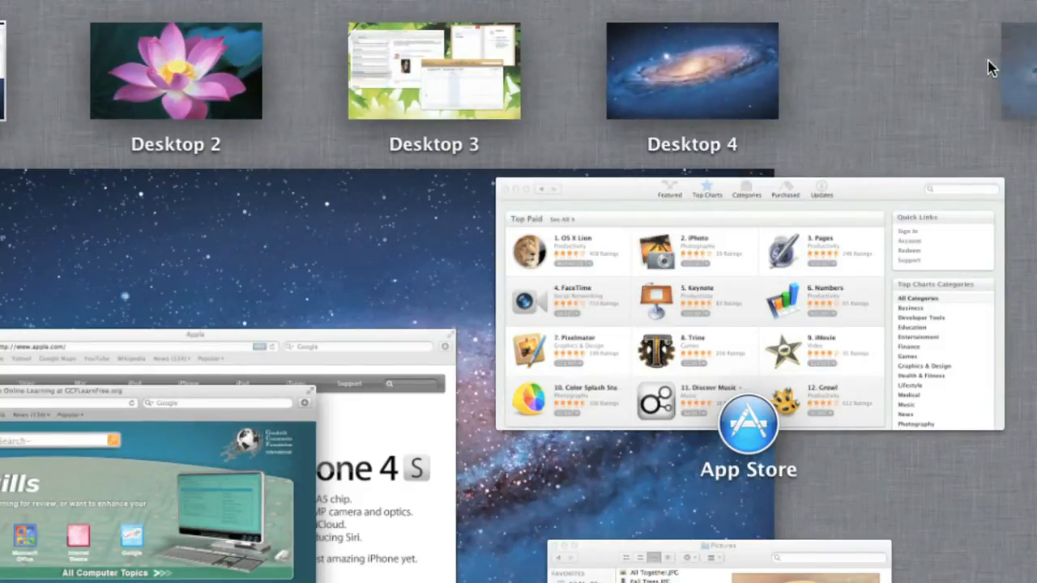
mouse_move(693, 71)
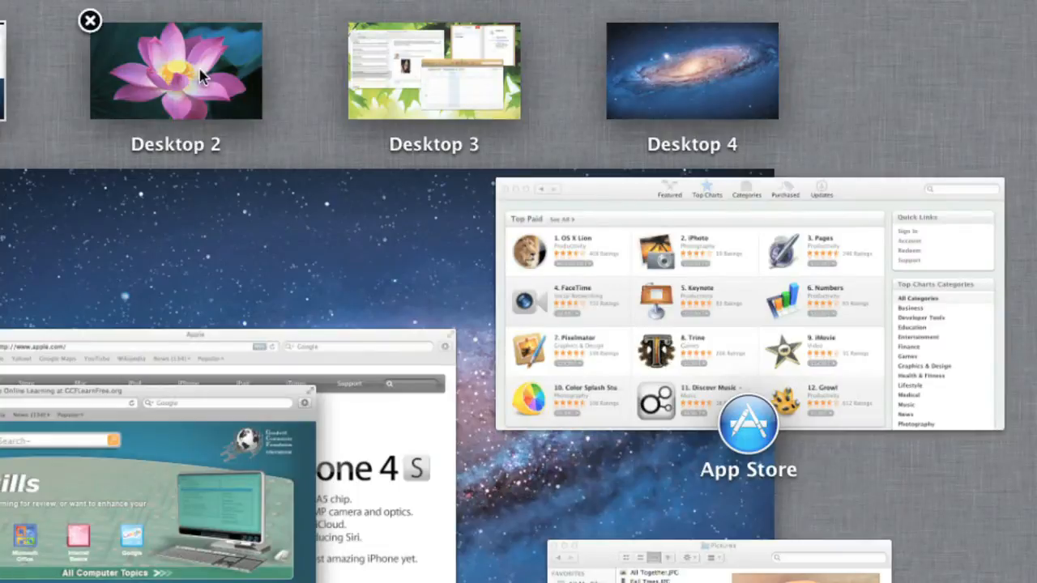
mouse_move(90, 20)
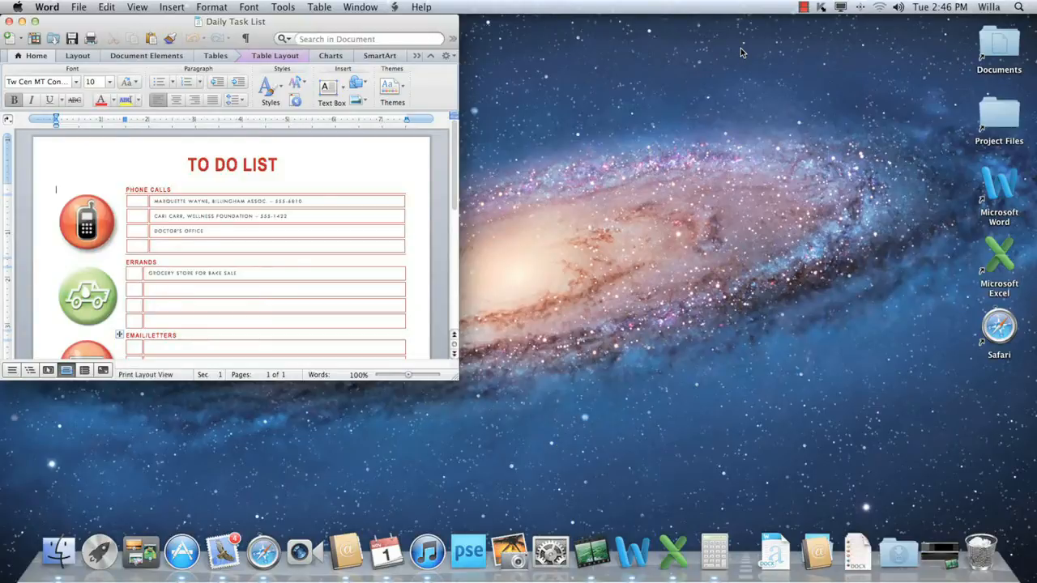
Open Change Desktop Background from the desktop's context menu.
right_click(738, 51)
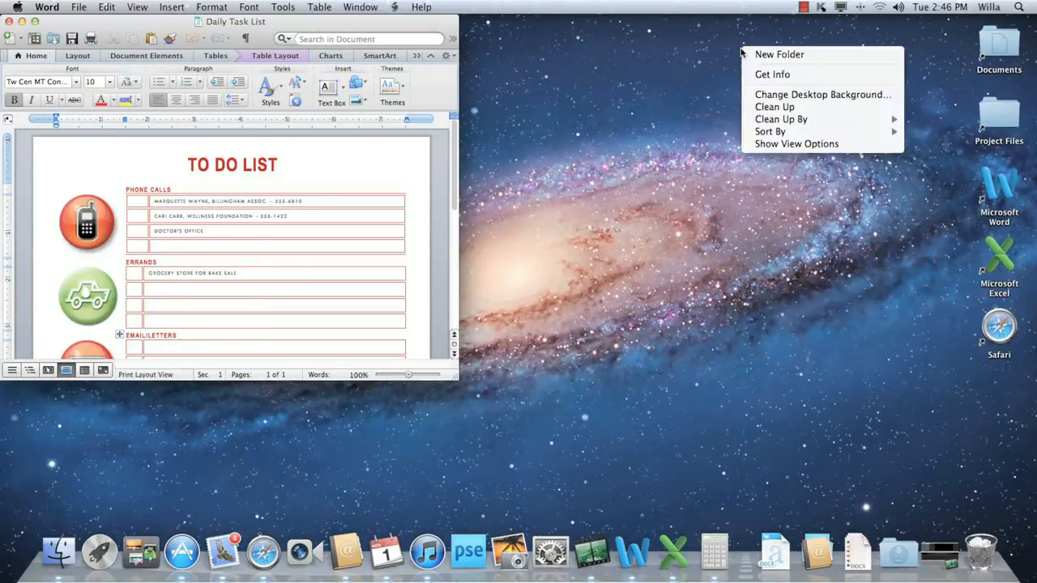
mouse_move(822, 94)
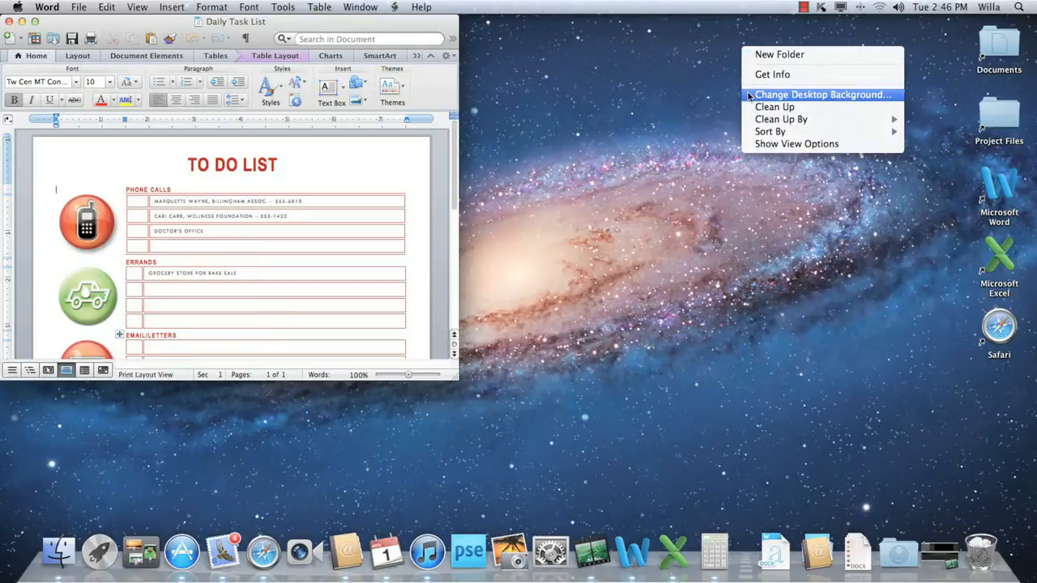
left_click(749, 96)
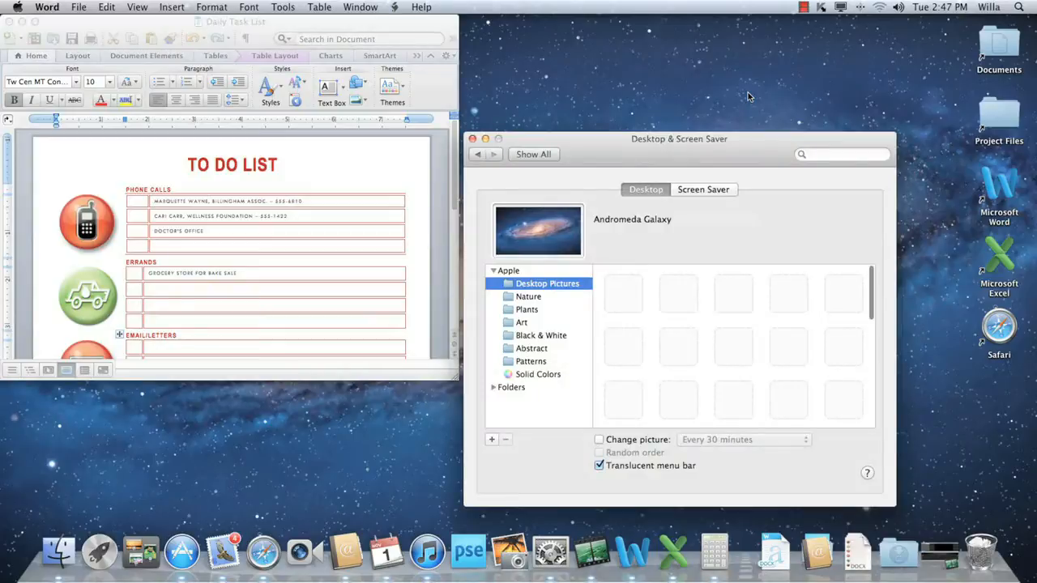
Set the Art collection's Nighthawks painting as wallpaper, then close System Preferences.
left_click(522, 322)
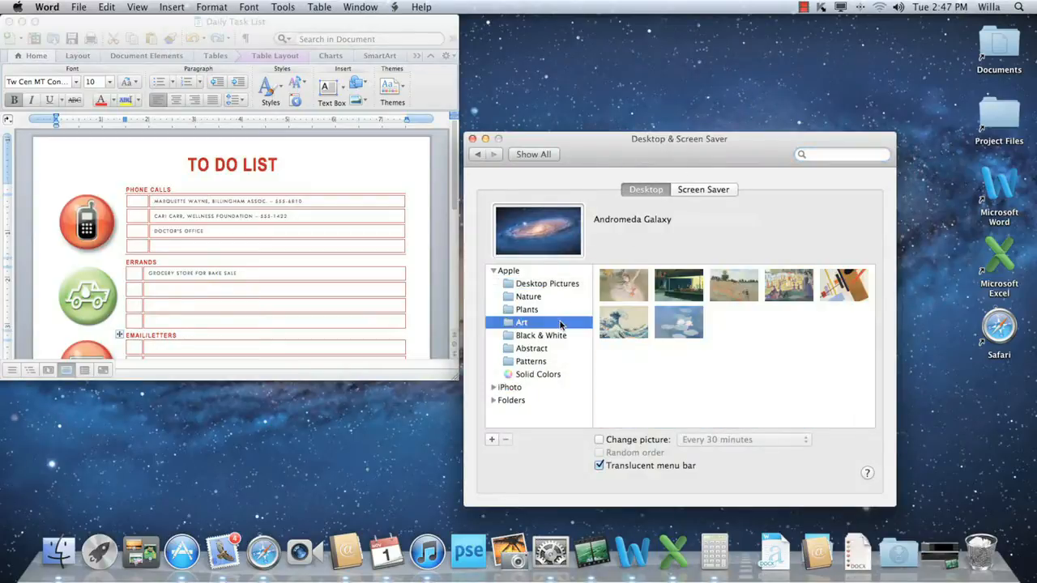
left_click(678, 284)
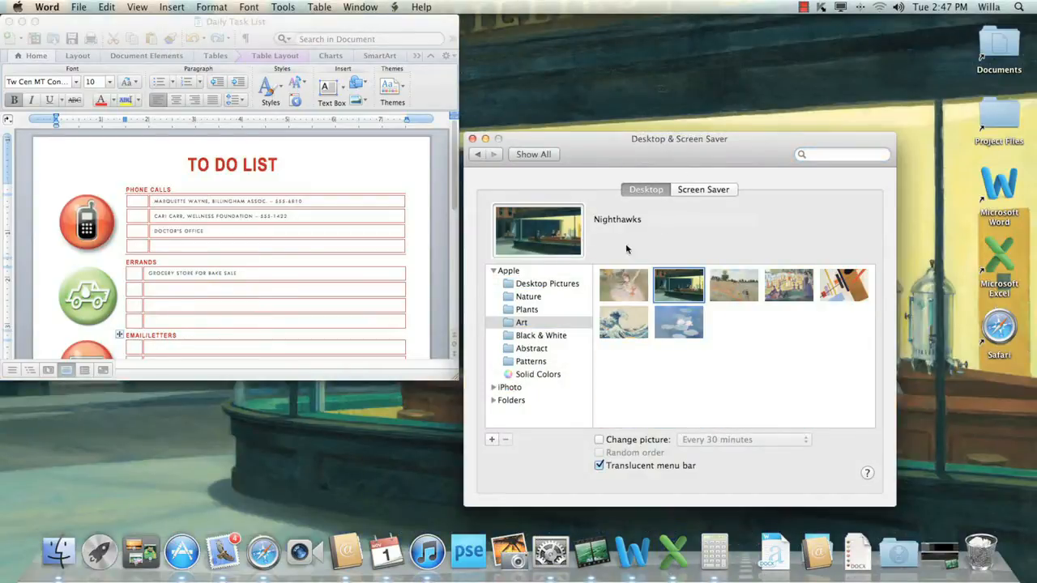
left_click(475, 139)
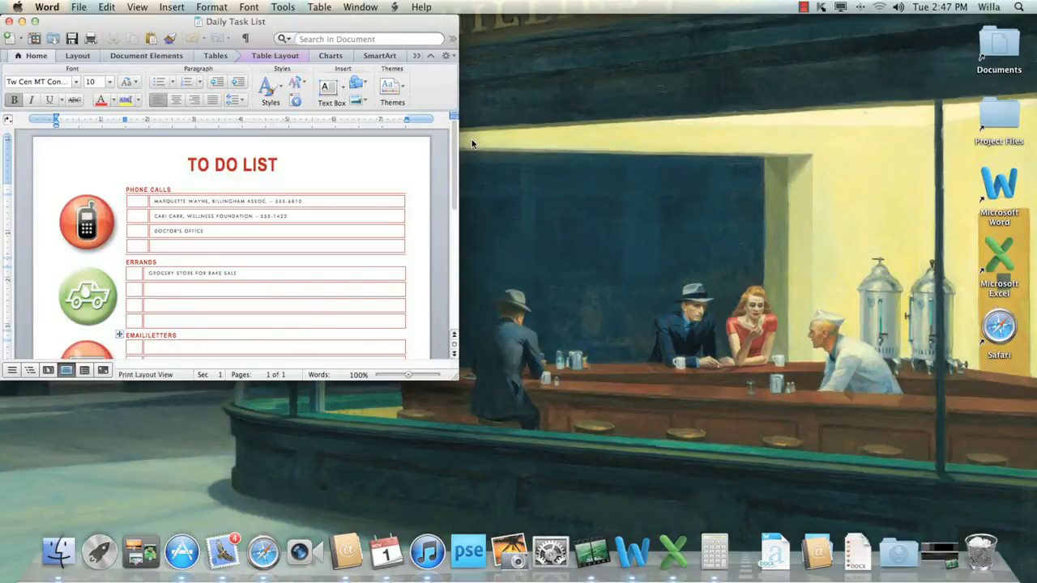
mouse_move(139, 554)
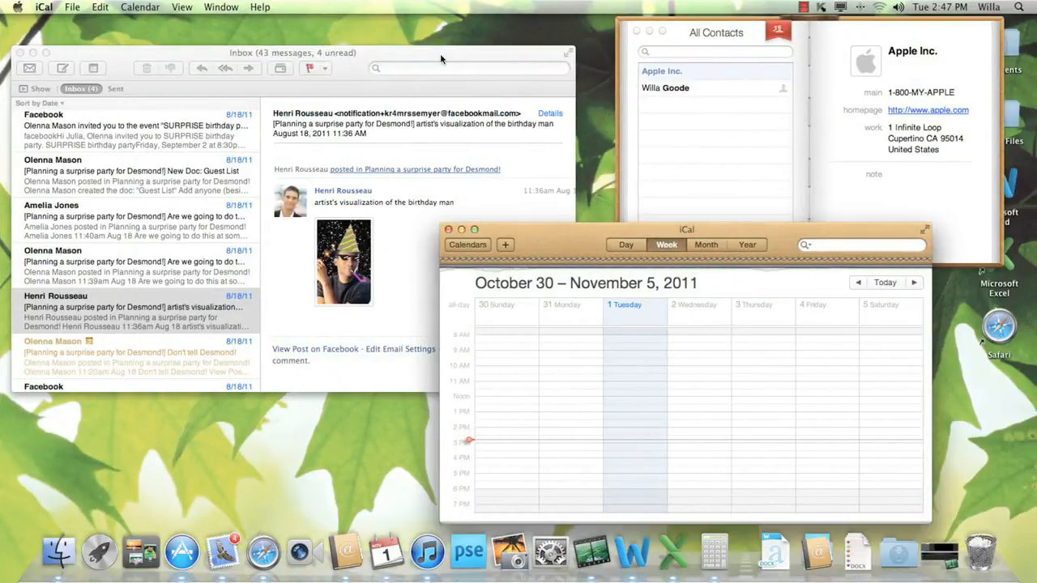
left_click(631, 552)
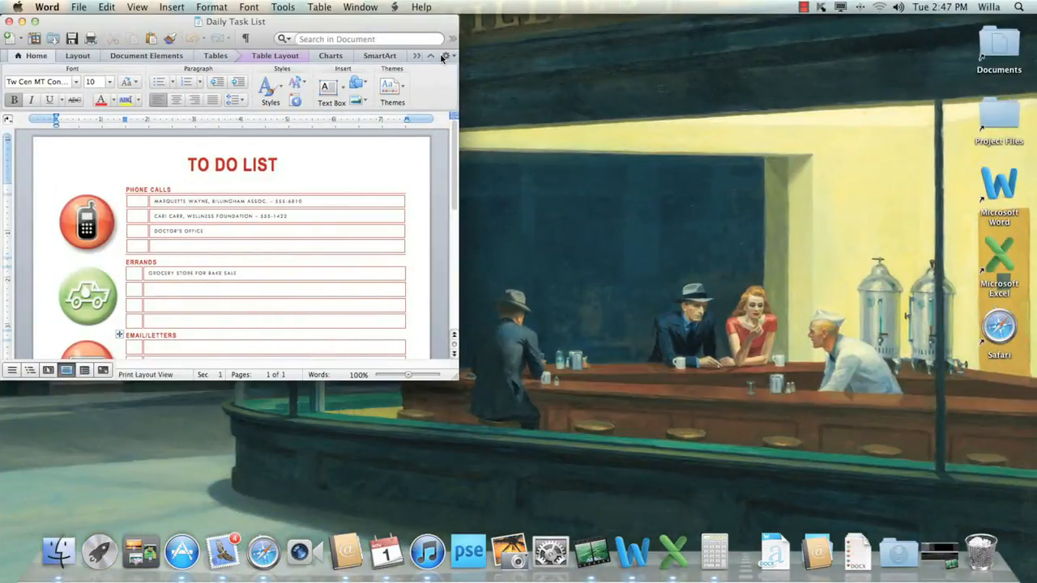
mouse_move(446, 56)
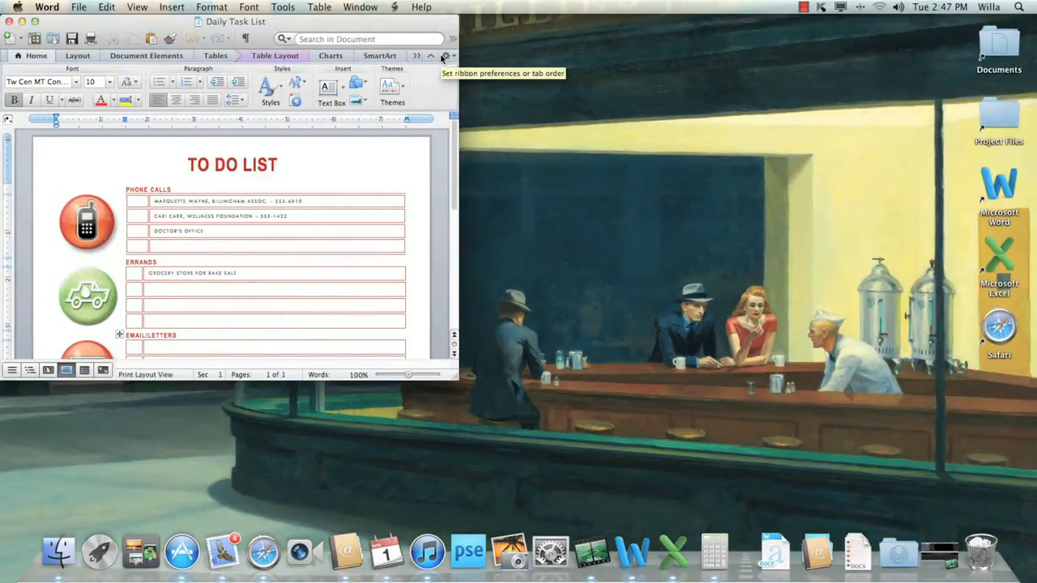